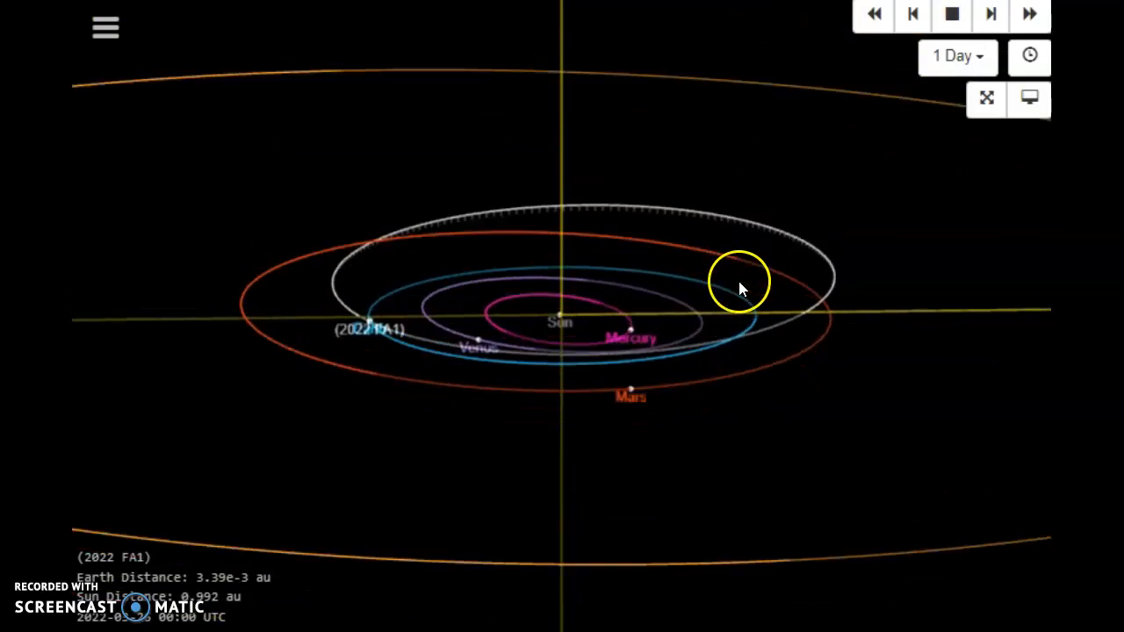
- Tilt and rotate the 2022 FA1 orbit scene toward a top-down view of the inner planets
left_click_drag(742, 290, 702, 553)
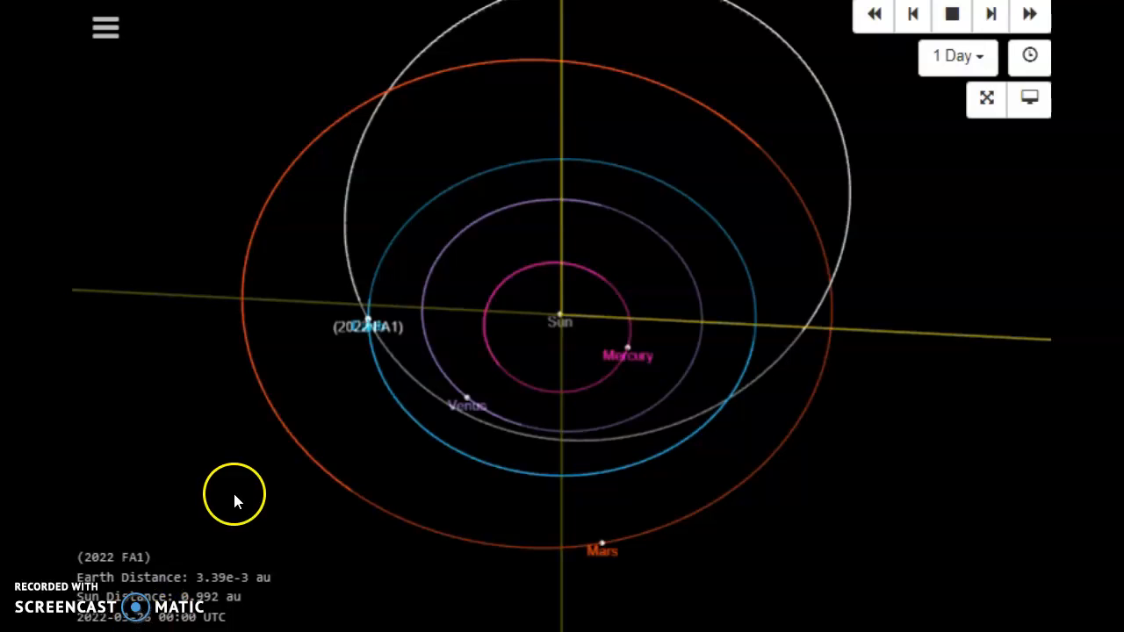
left_click_drag(235, 496, 588, 400)
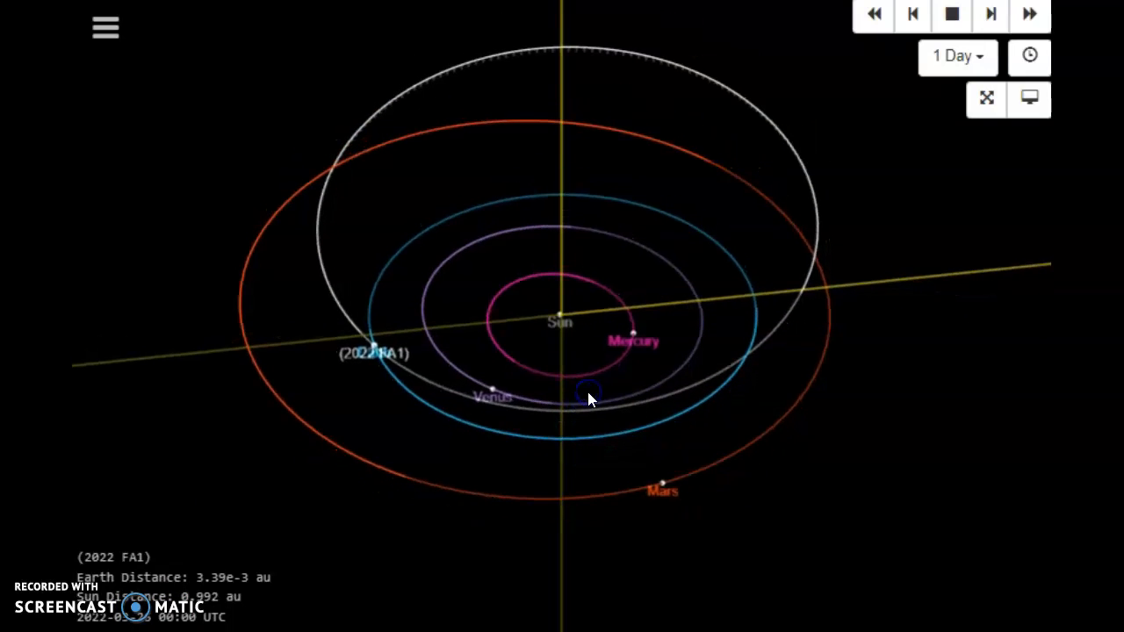
mouse_move(571, 452)
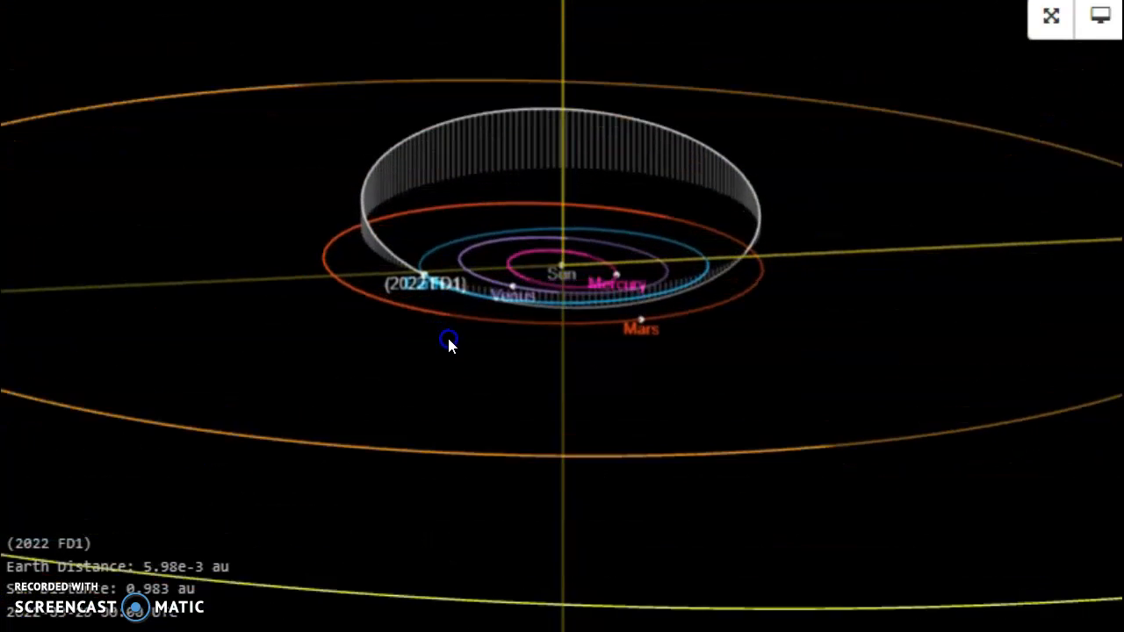
- Rotate the 2022 FD1 orbit scene sideways to see its inclination against the planets
left_click_drag(448, 342, 637, 318)
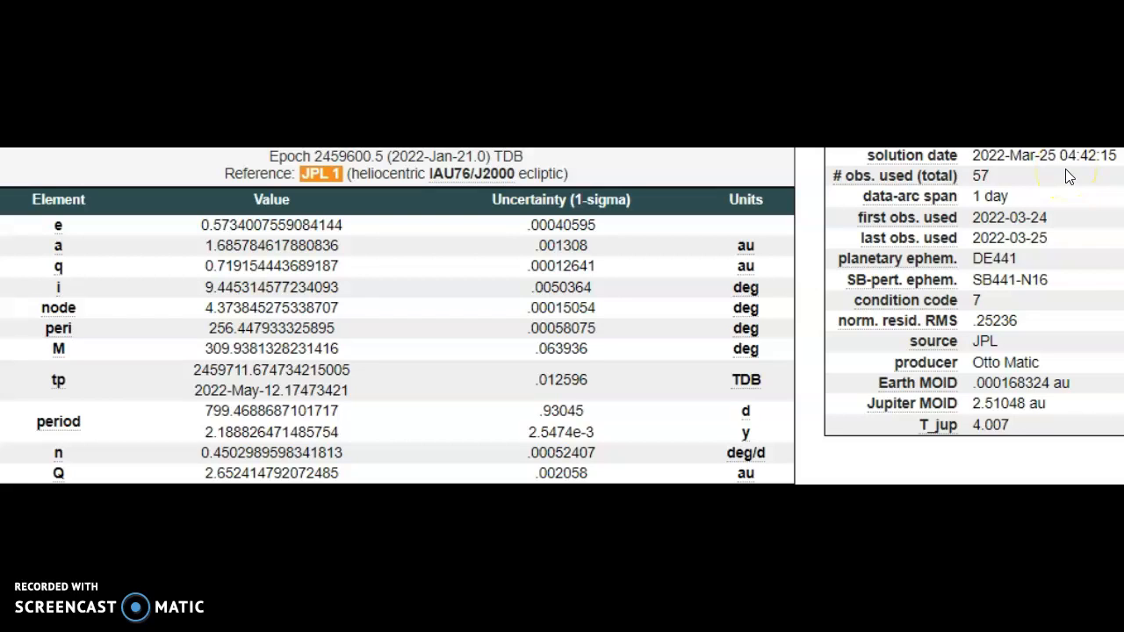
mouse_move(1068, 175)
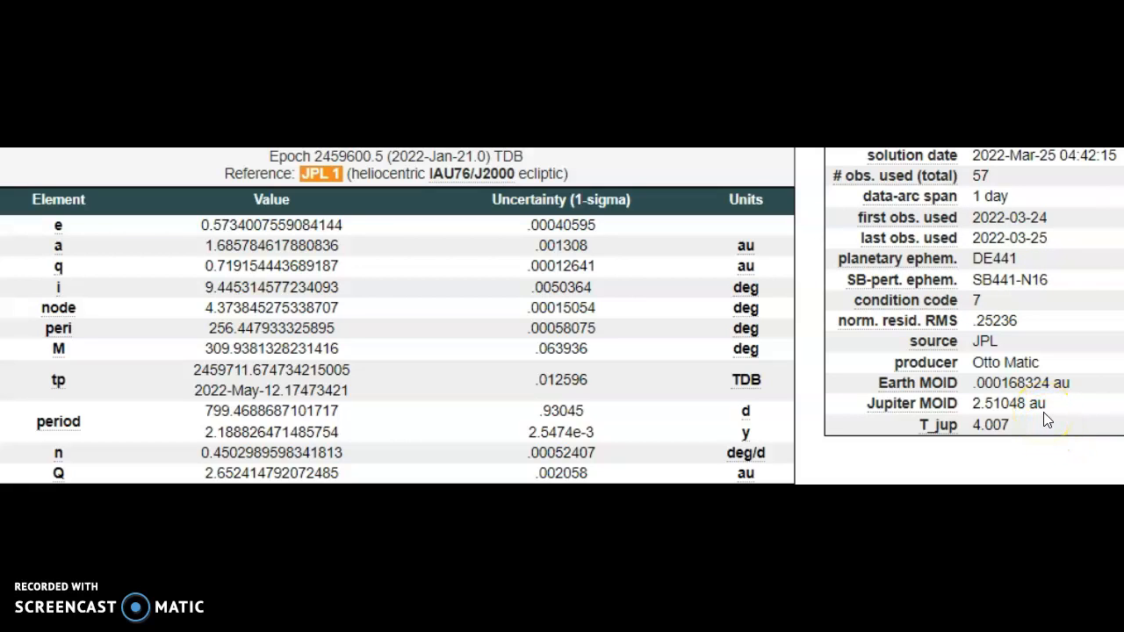
- Select the producer's name in the 2022 FD1 orbit determination parameters
double_click(1003, 362)
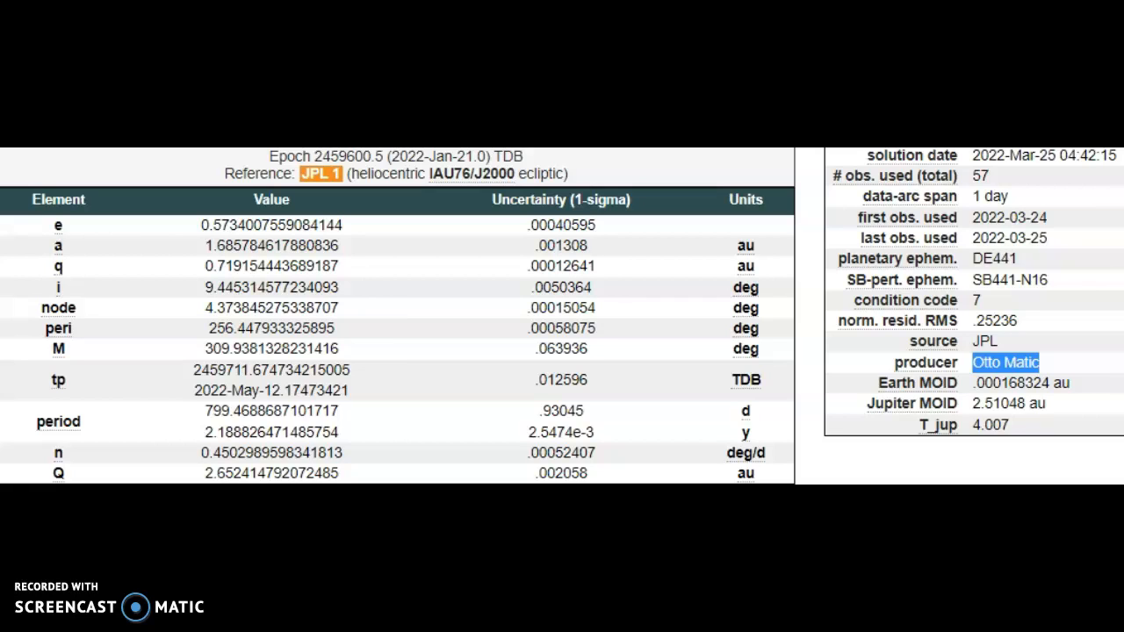
mouse_move(1051, 226)
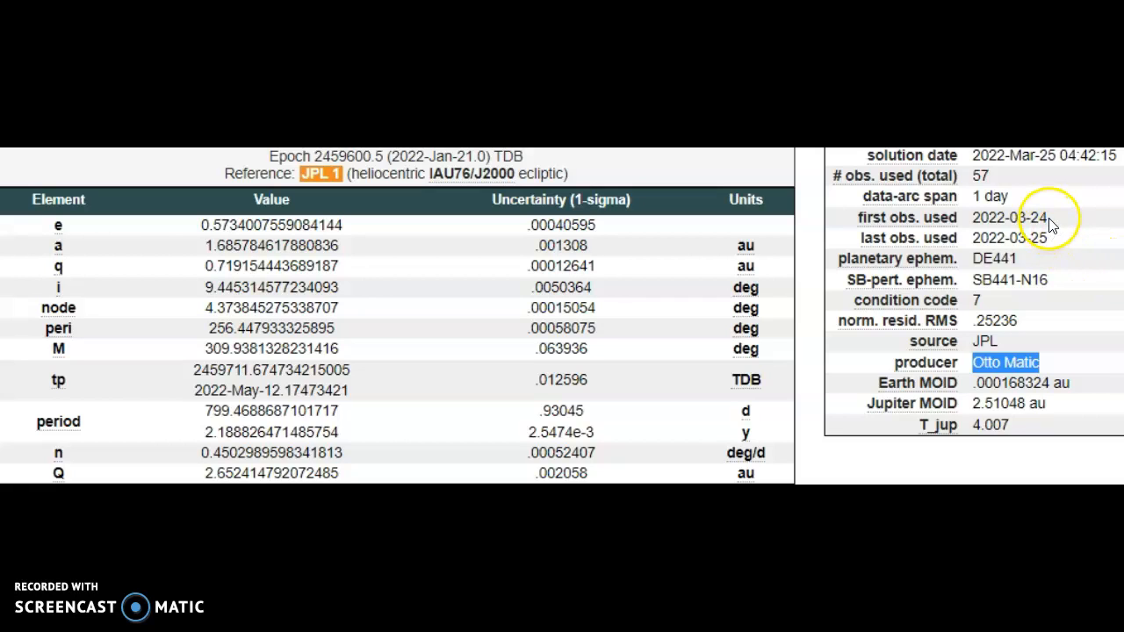